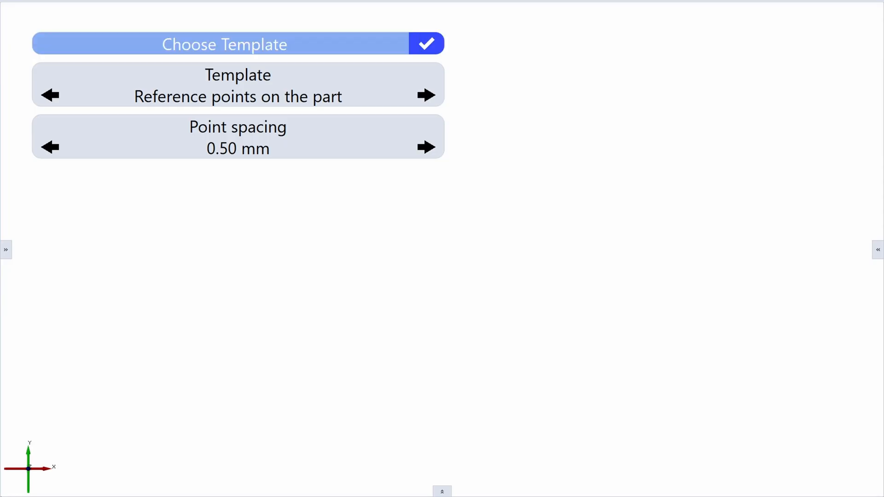
Step: Accept the Reference points template at 0.50 mm spacing to begin reference-point capture
{"action": "left_click", "coordinate": [426, 42]}
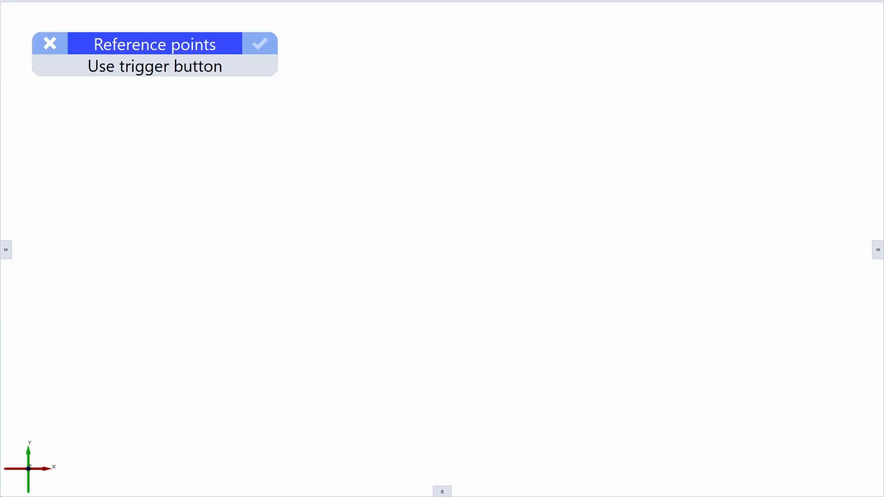